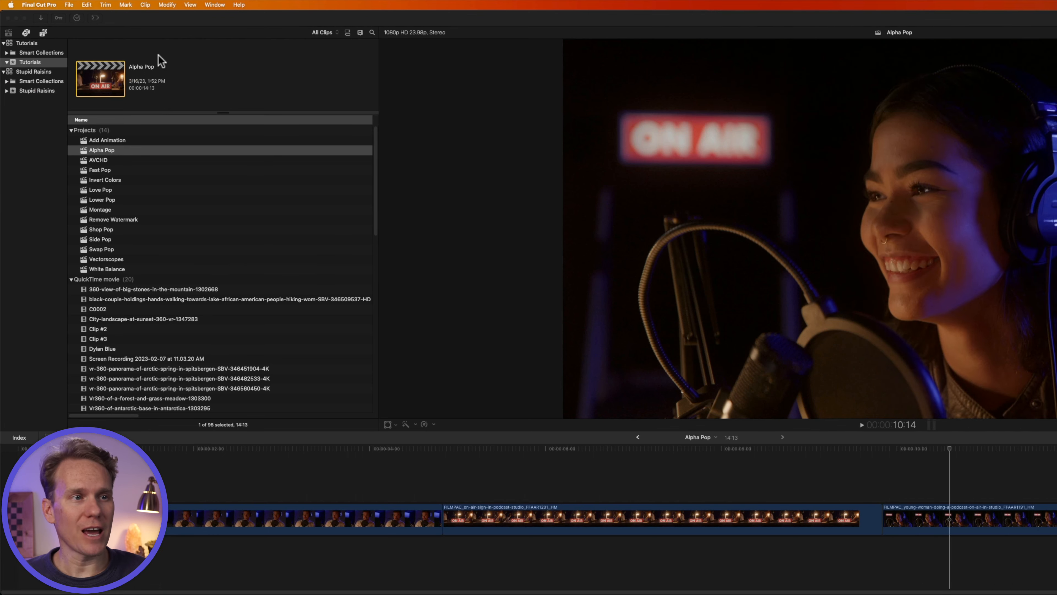
Show the Alpha Pop animated letter titles in the Titles and Generators browser
left_click(30, 63)
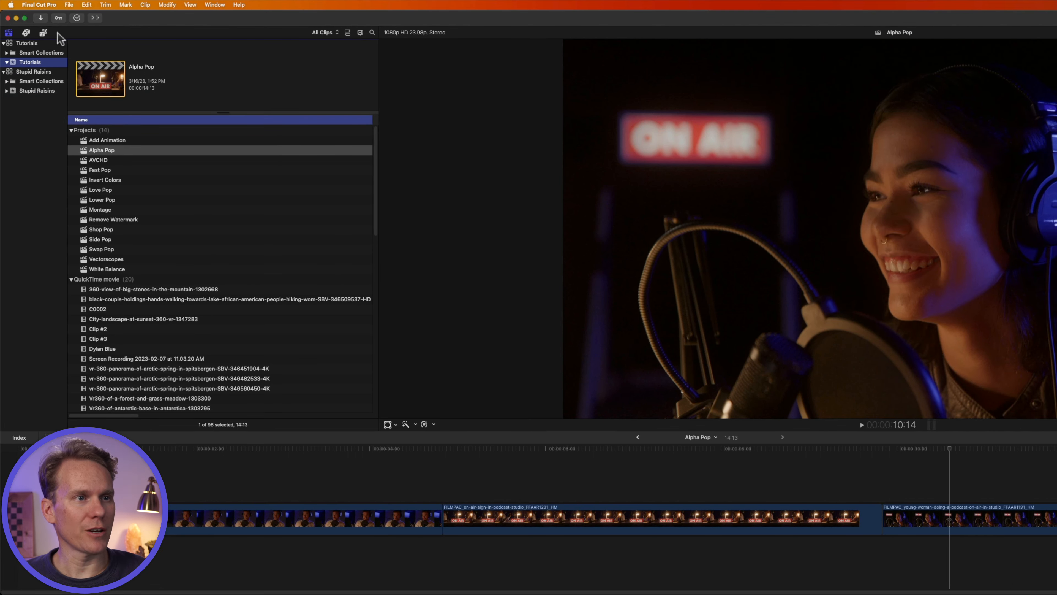
mouse_move(43, 32)
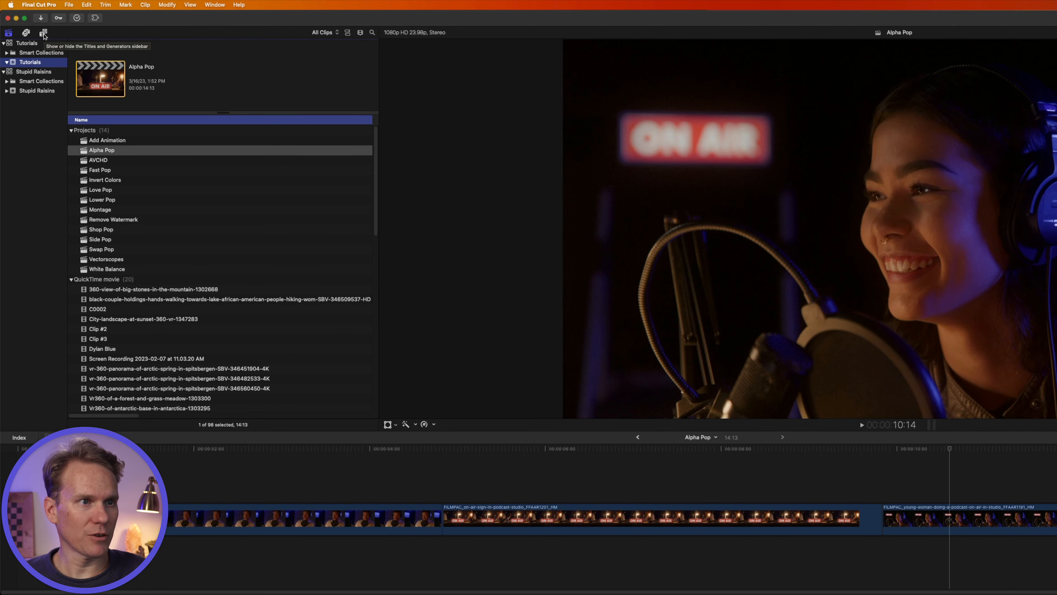
left_click(42, 33)
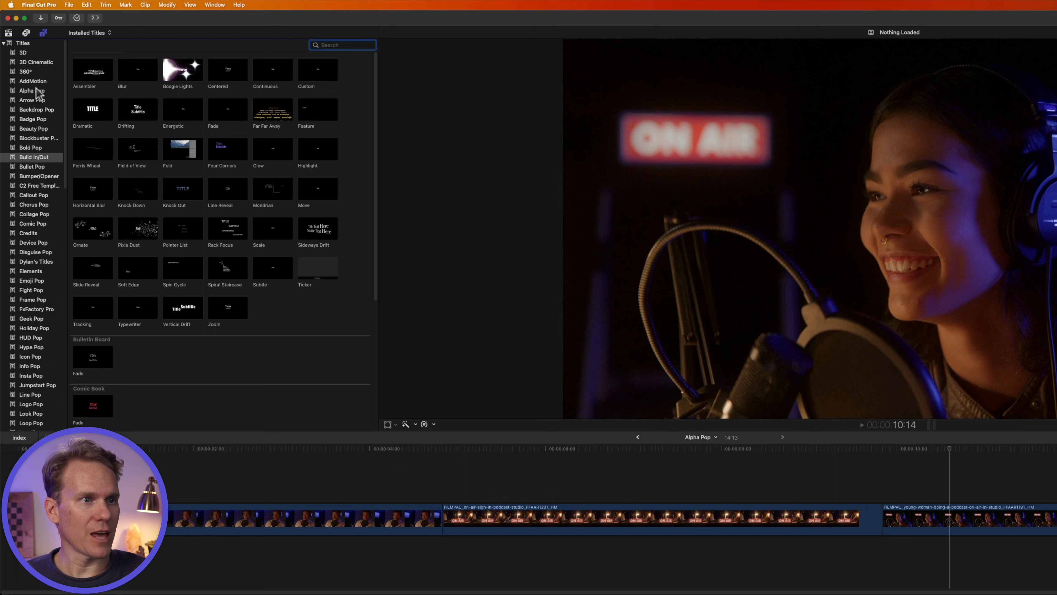
left_click(32, 90)
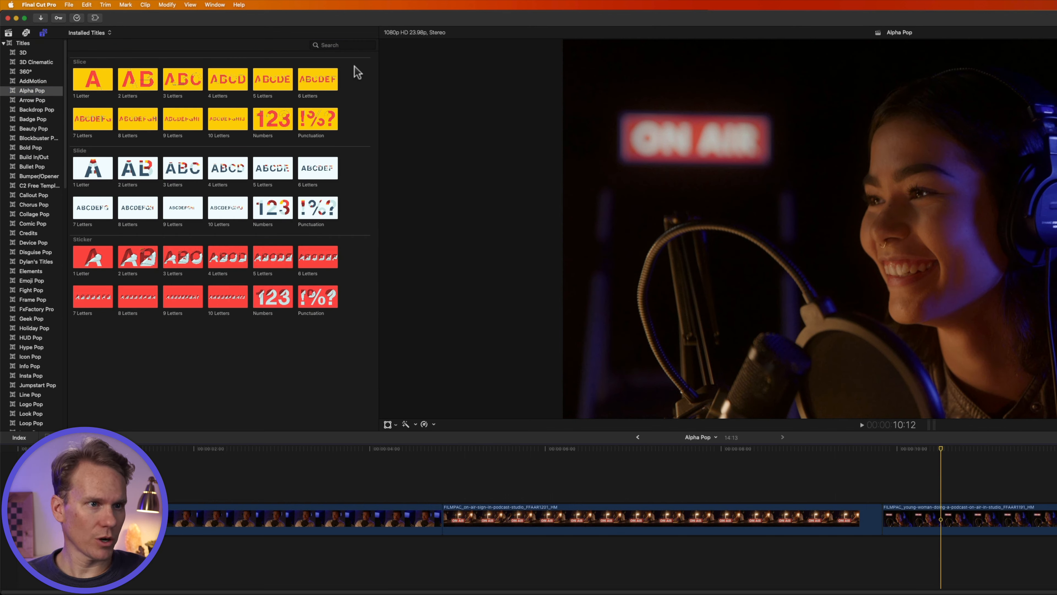
mouse_move(367, 184)
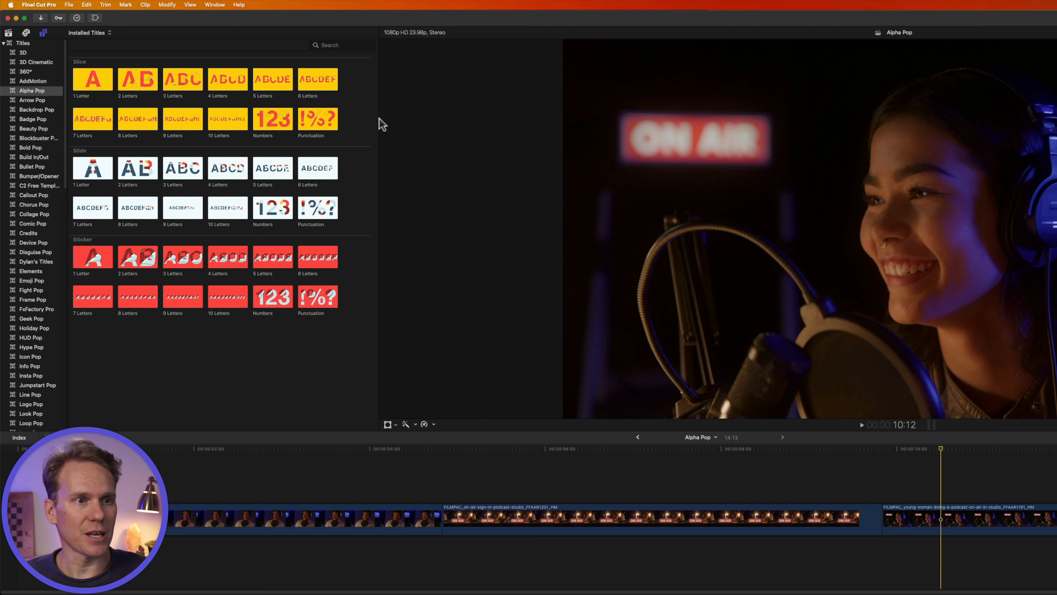
mouse_move(379, 118)
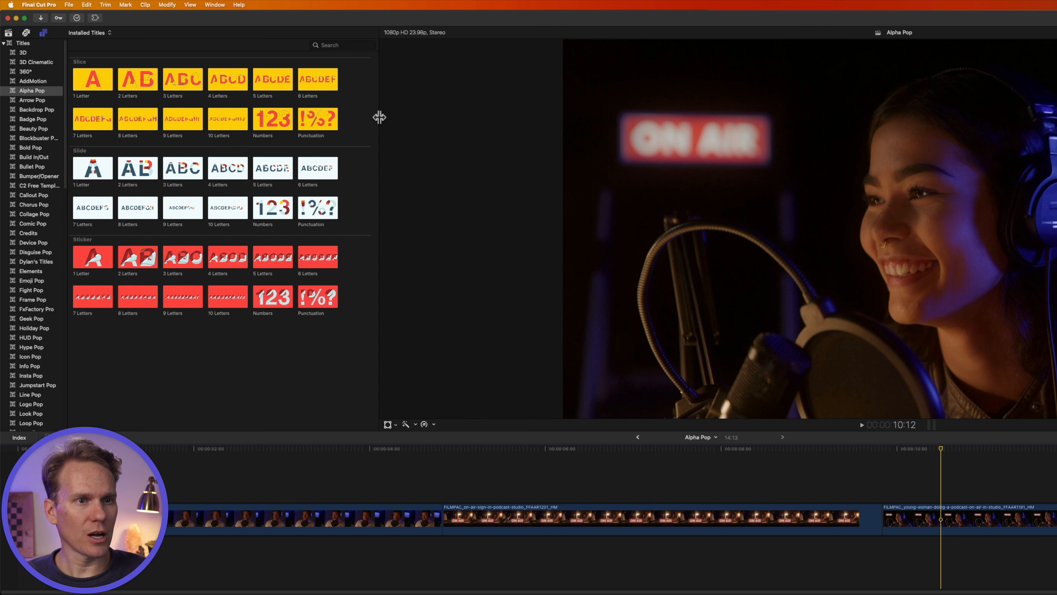
mouse_move(370, 115)
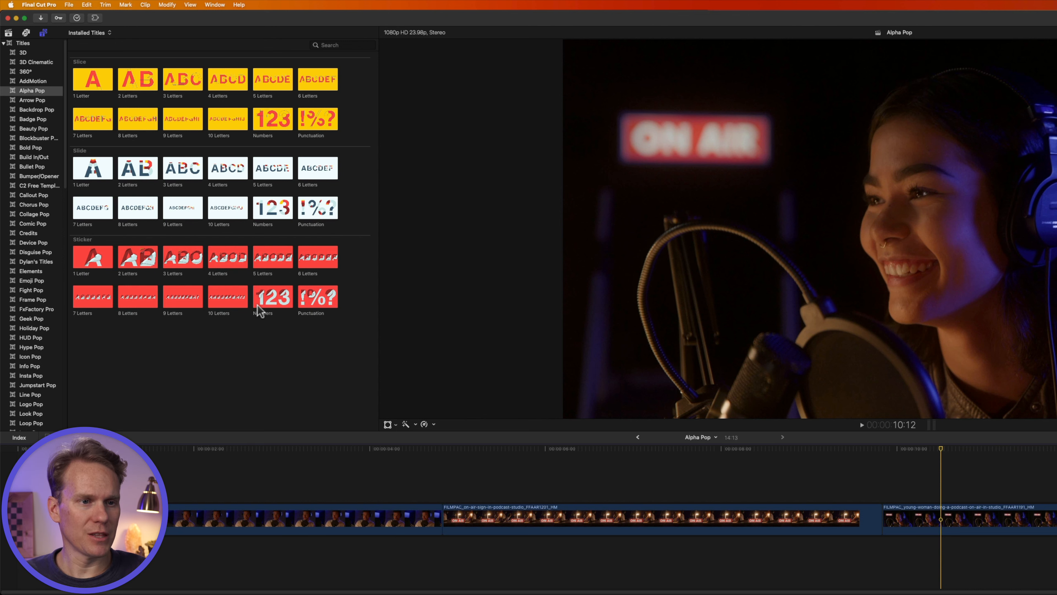
mouse_move(273, 297)
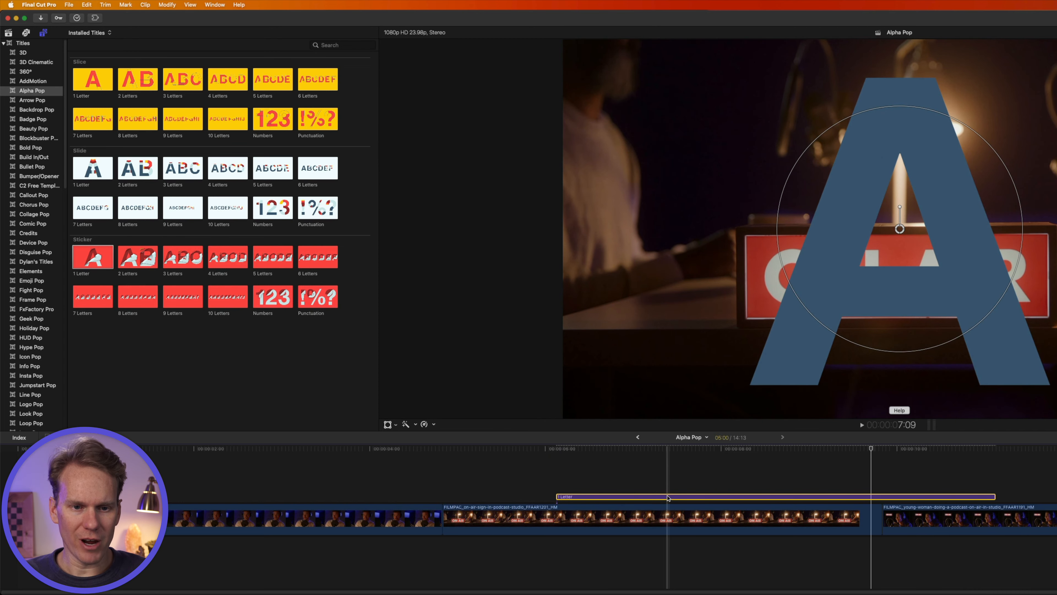
Place the Sticker 1 Letter title over the clip and move its small A near the ON AIR sign
left_click_drag(667, 496, 951, 490)
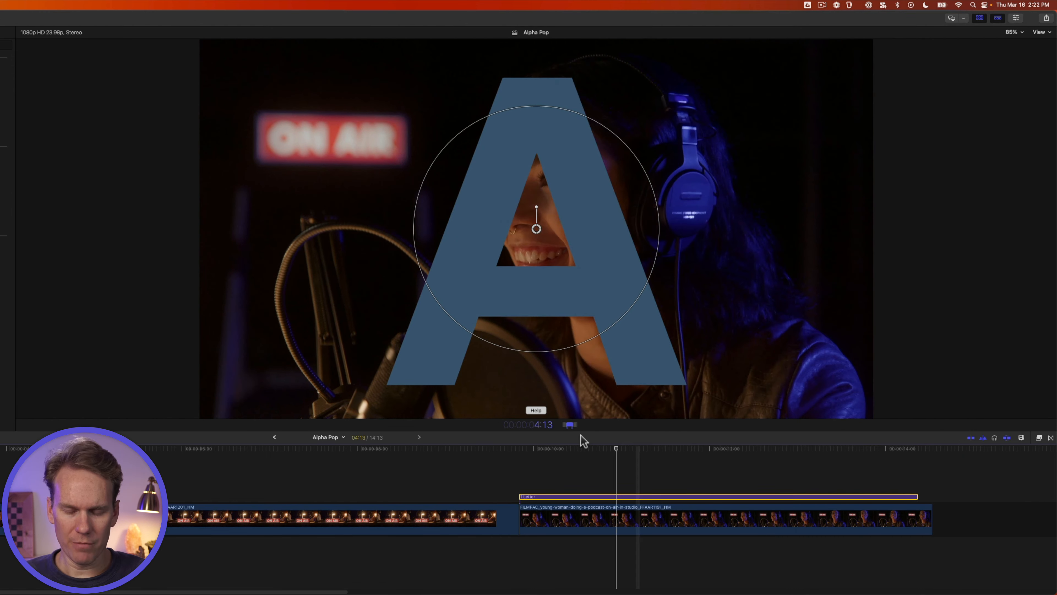
mouse_move(553, 435)
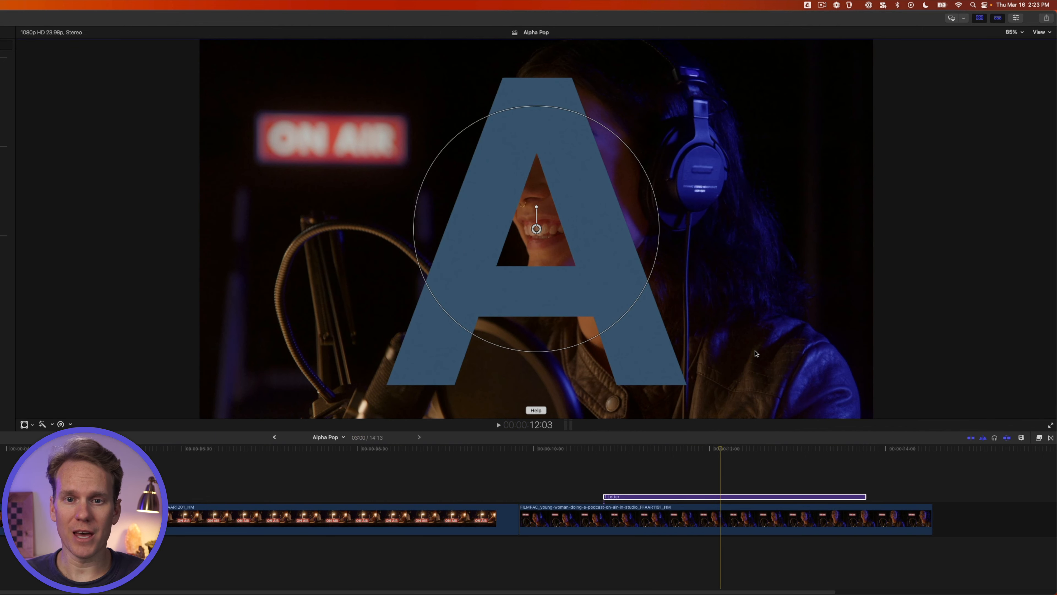
mouse_move(639, 141)
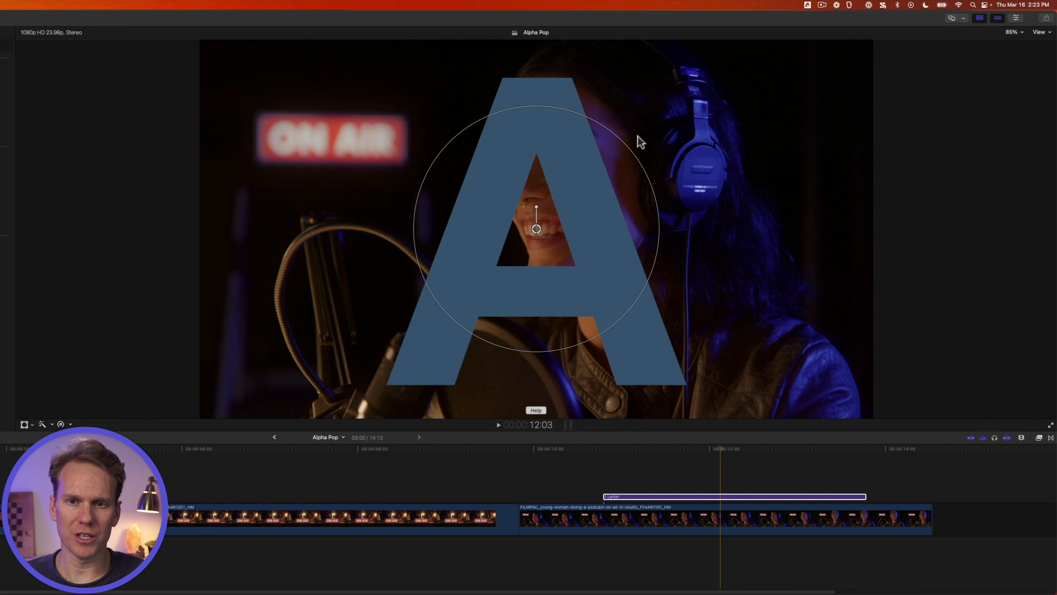
mouse_move(650, 187)
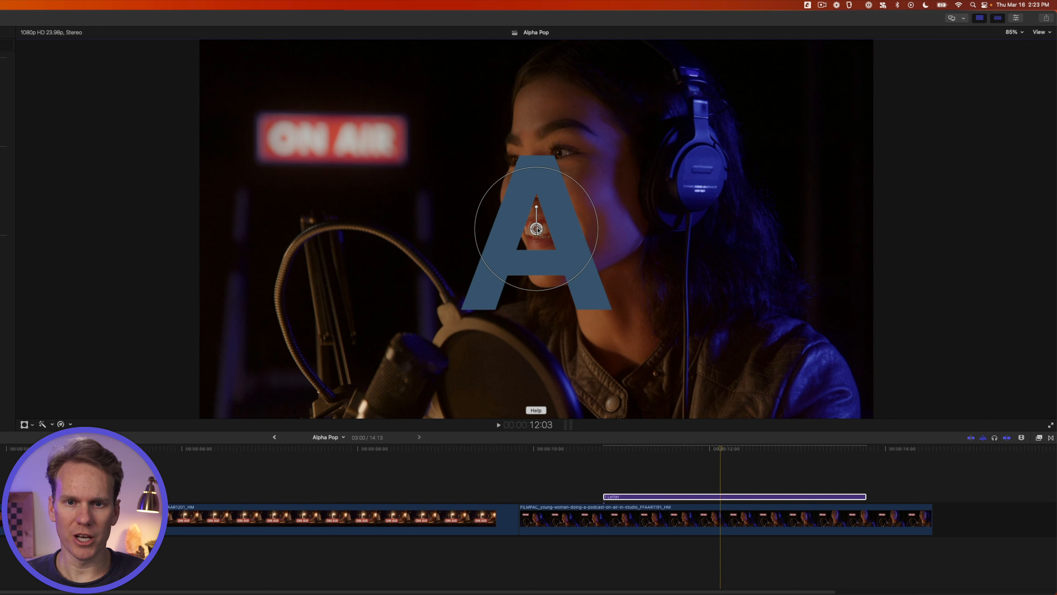
left_click_drag(534, 228, 326, 170)
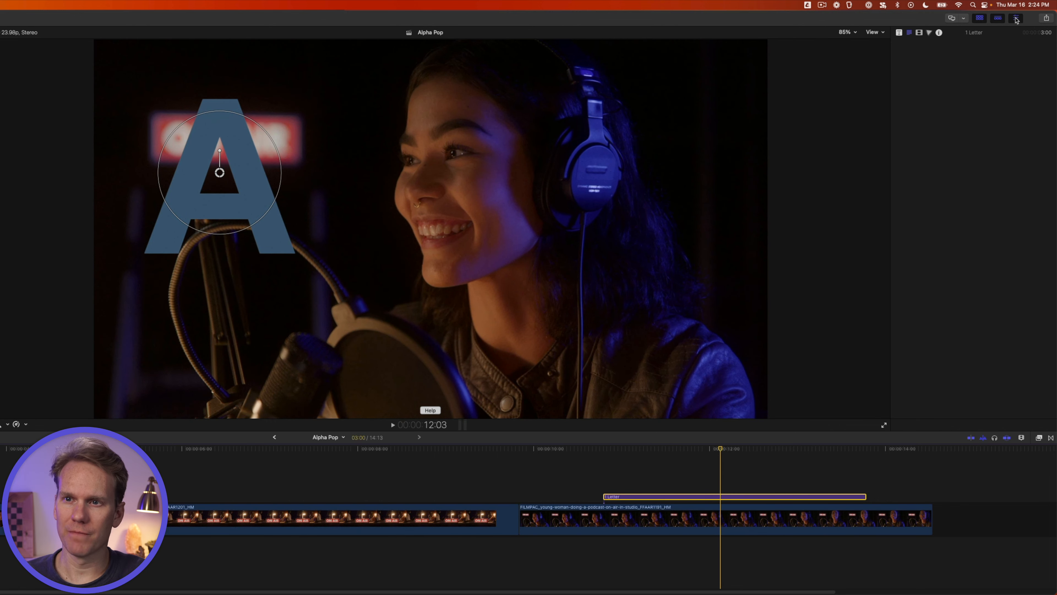
mouse_move(898, 33)
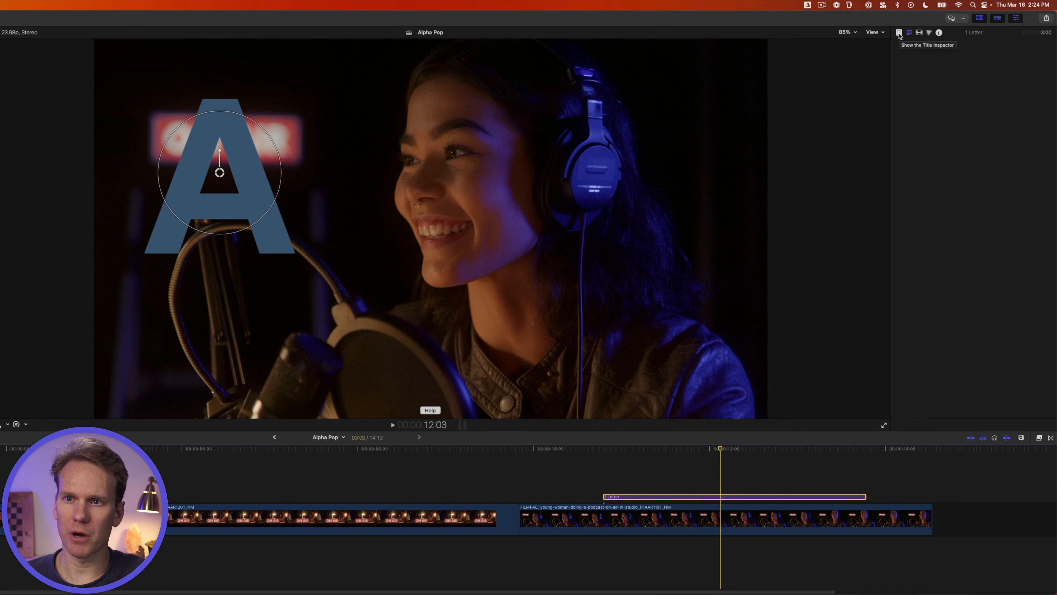
Switch the title's letter from A to S in the Title Inspector
left_click(899, 33)
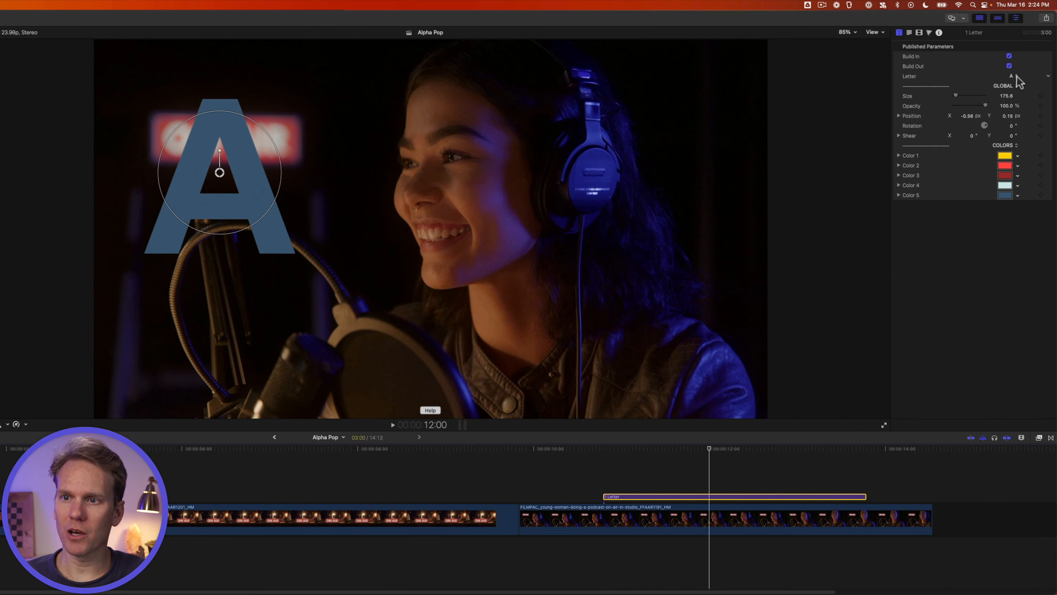
left_click(1011, 76)
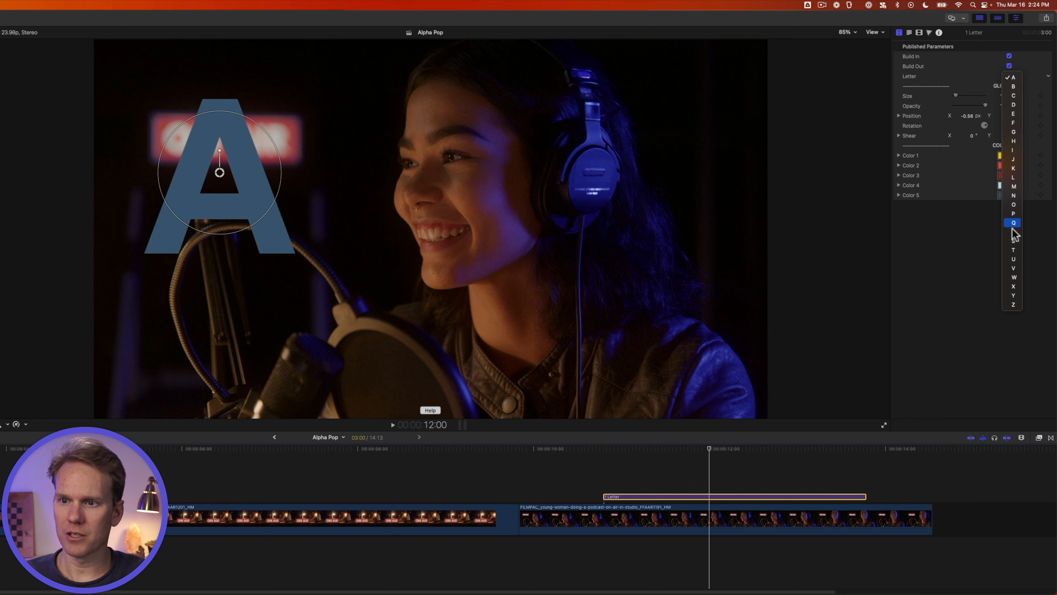
left_click(1013, 241)
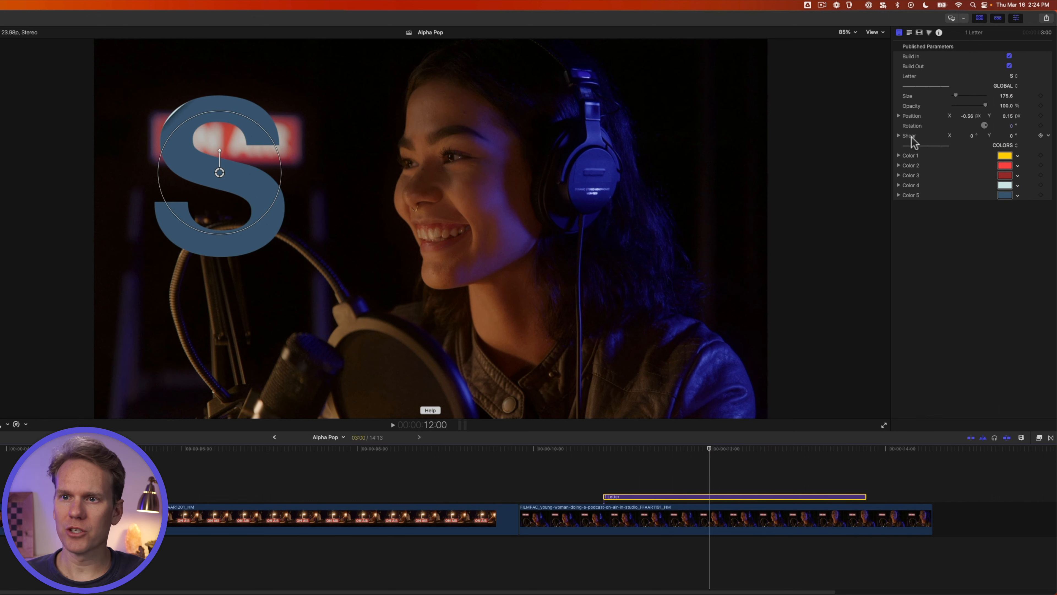
mouse_move(895, 93)
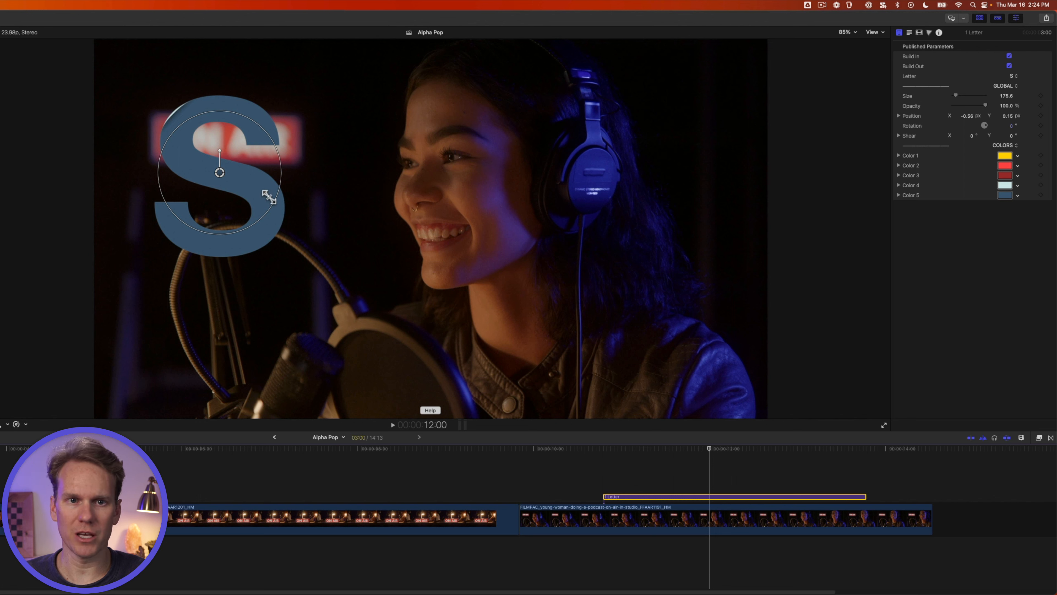
Tweak the S with the Size, Opacity, Position and Shear sliders
left_click_drag(955, 96, 984, 96)
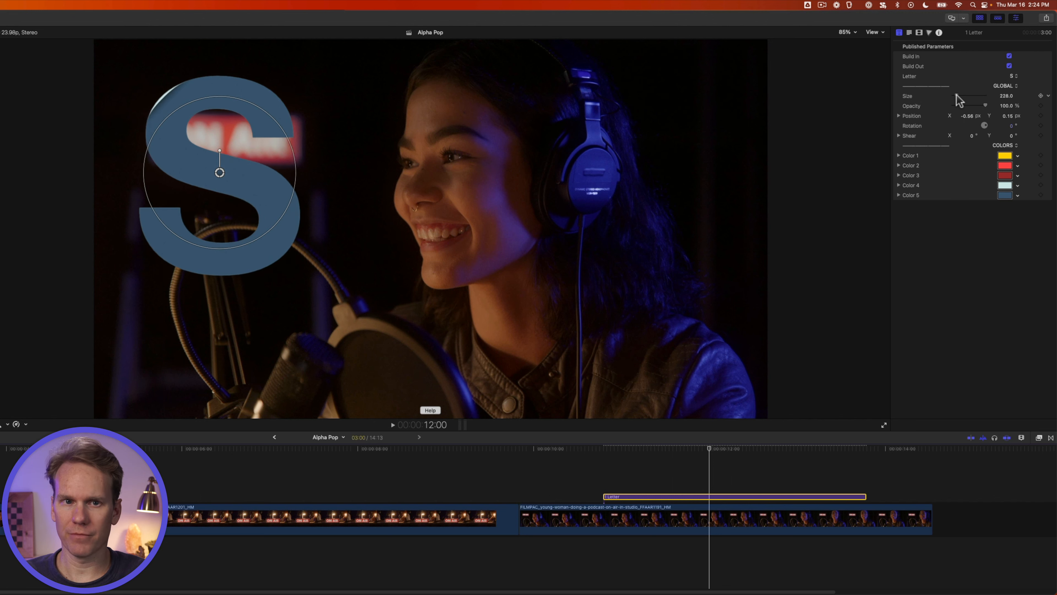
left_click_drag(985, 96, 956, 96)
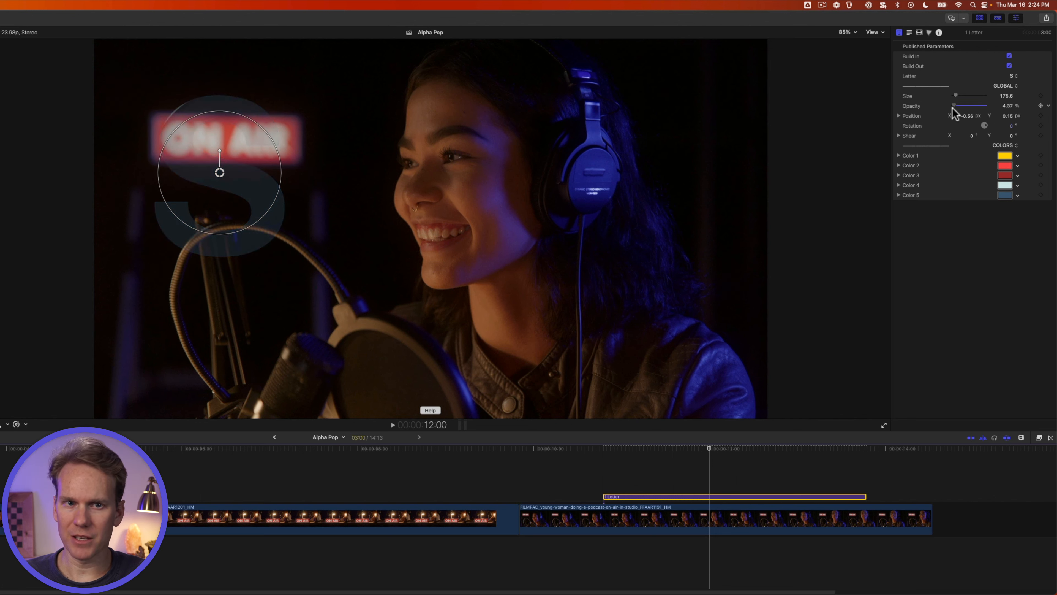
left_click_drag(958, 105, 986, 106)
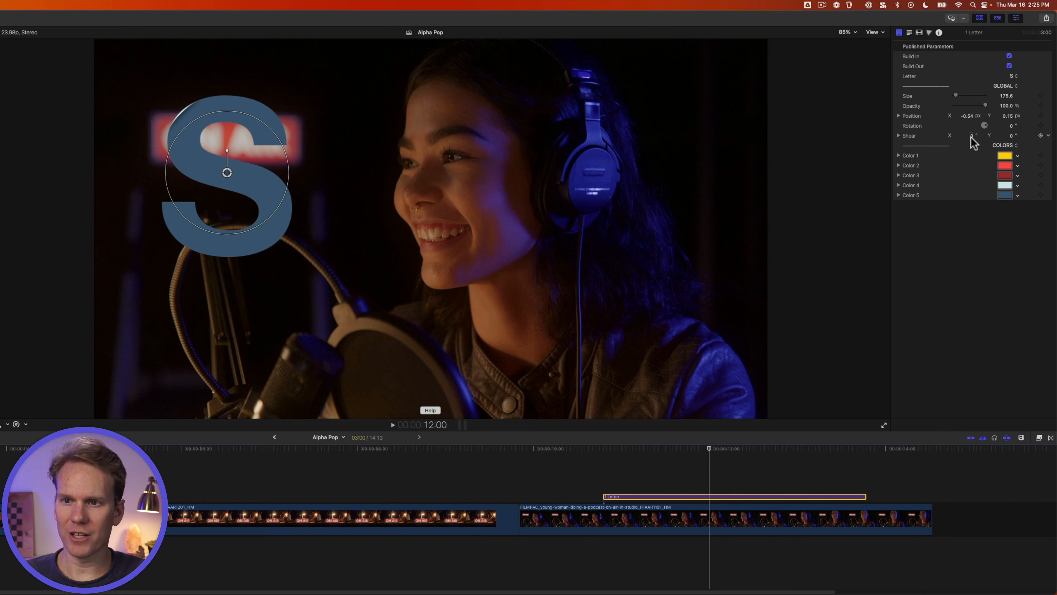
left_click_drag(971, 136, 974, 135)
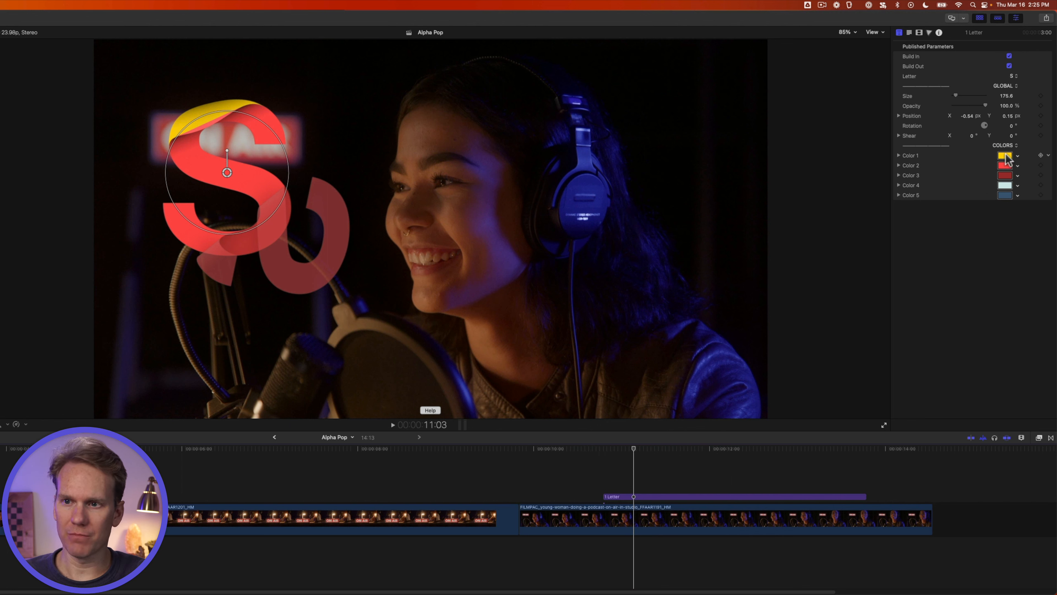
Recolour the S from Color 1 with a cyan-to-magenta palette so it shows bright magenta
left_click(1004, 156)
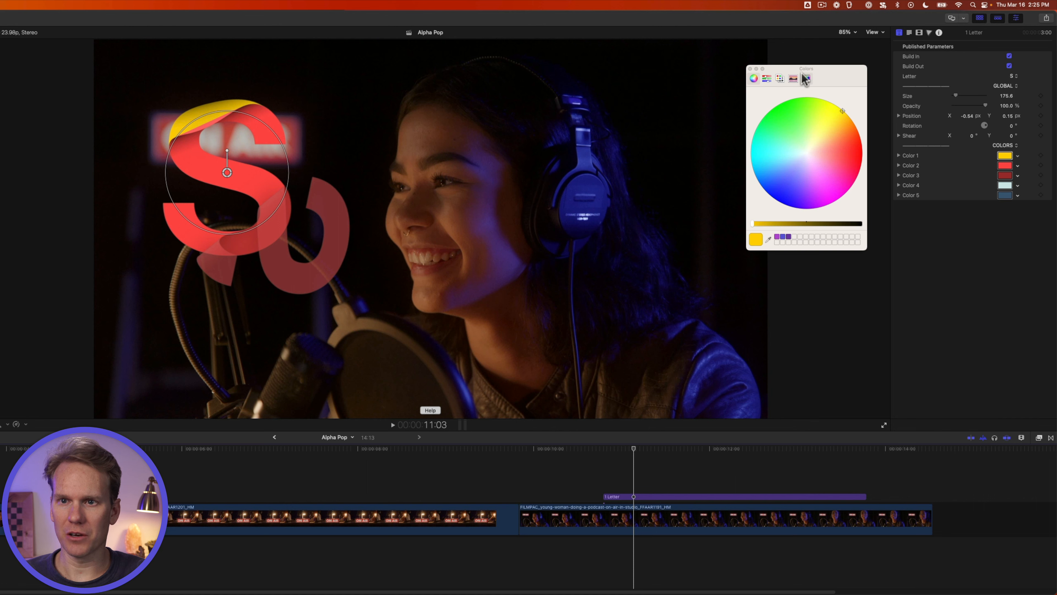
left_click(806, 77)
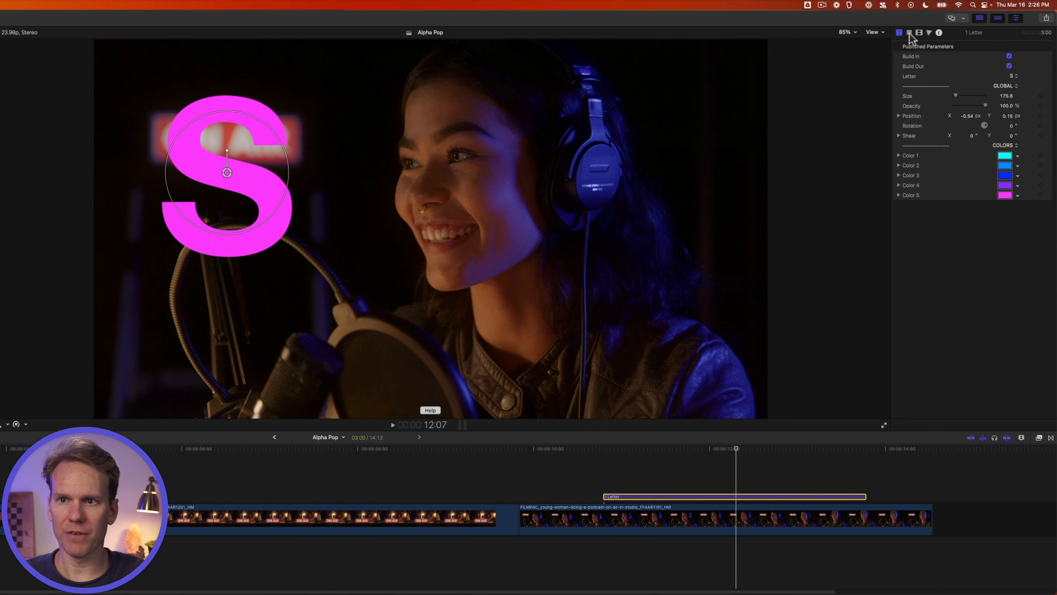
left_click(898, 32)
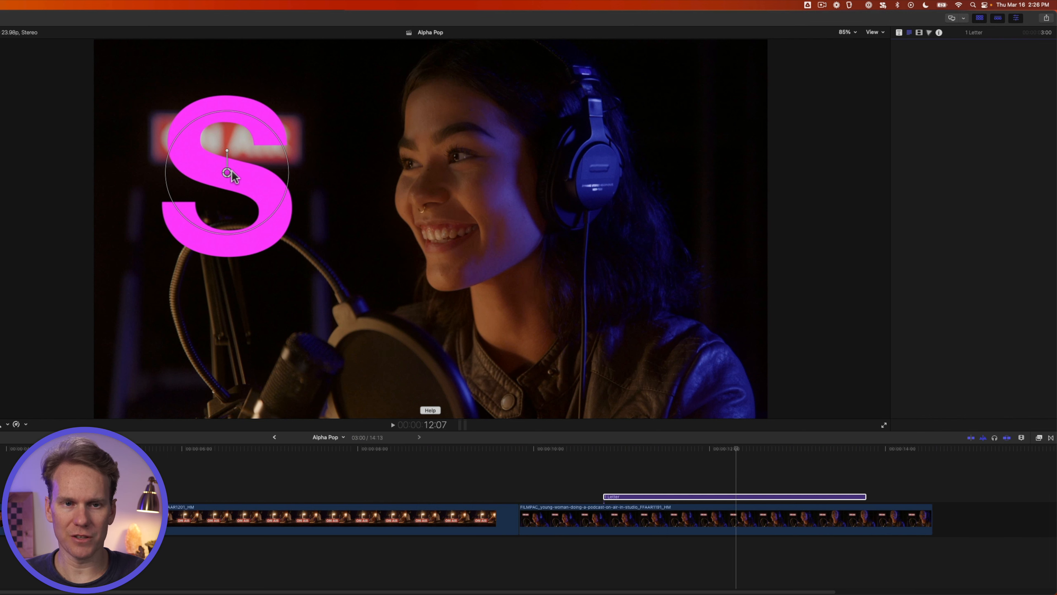
mouse_move(445, 153)
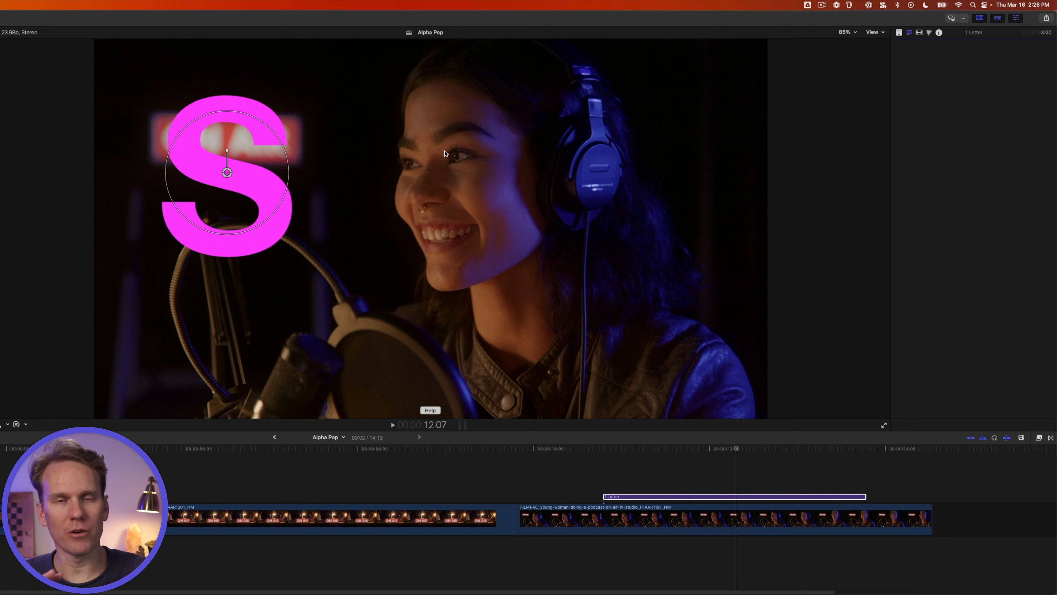
mouse_move(460, 130)
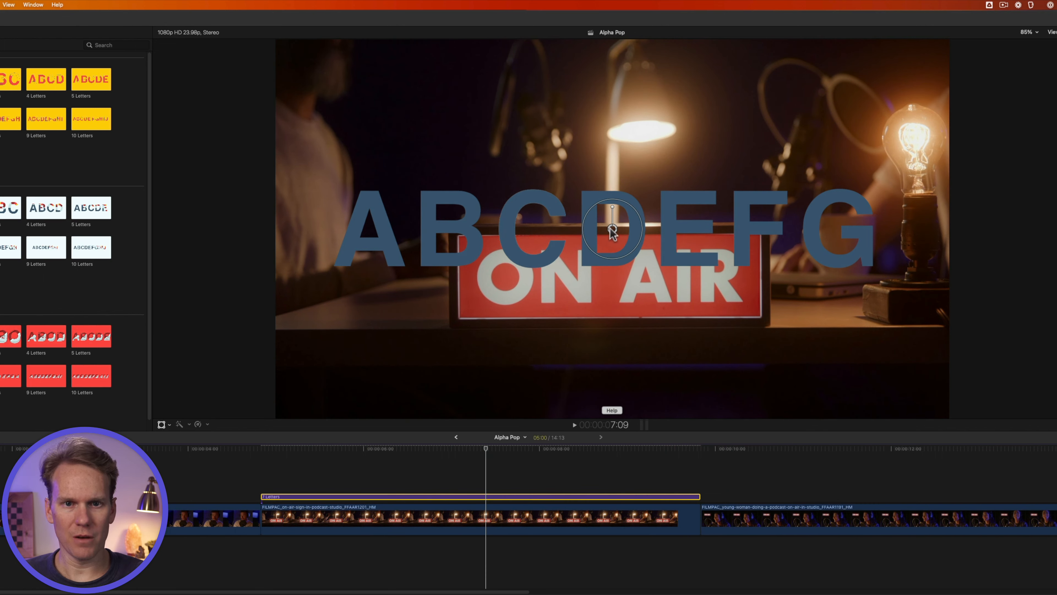
Move the seven-letter ABCDEFG title below the ON AIR sign and shrink it to fit
left_click_drag(612, 228, 618, 354)
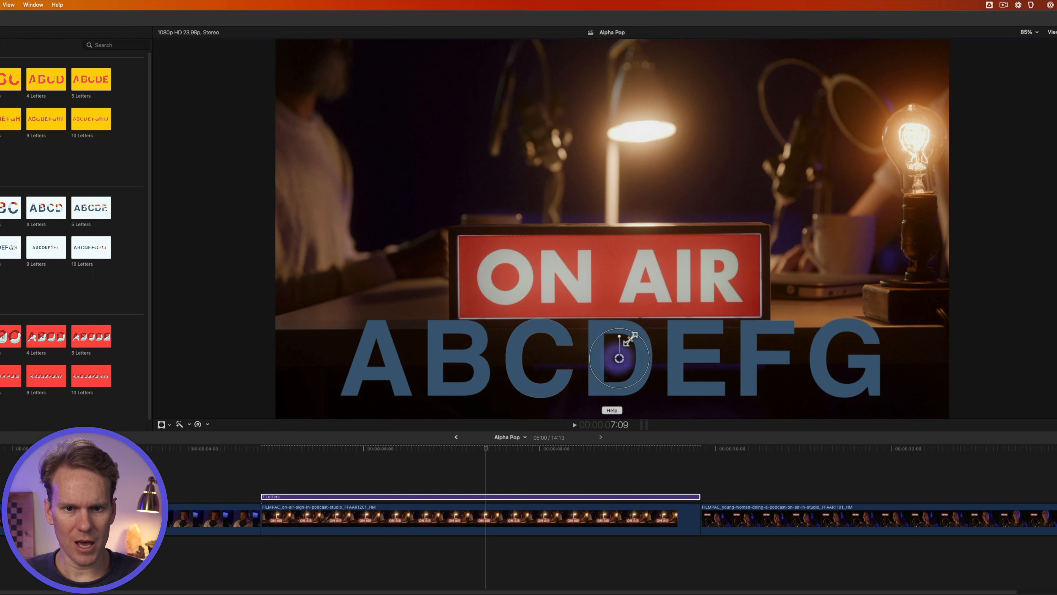
left_click_drag(619, 340, 618, 356)
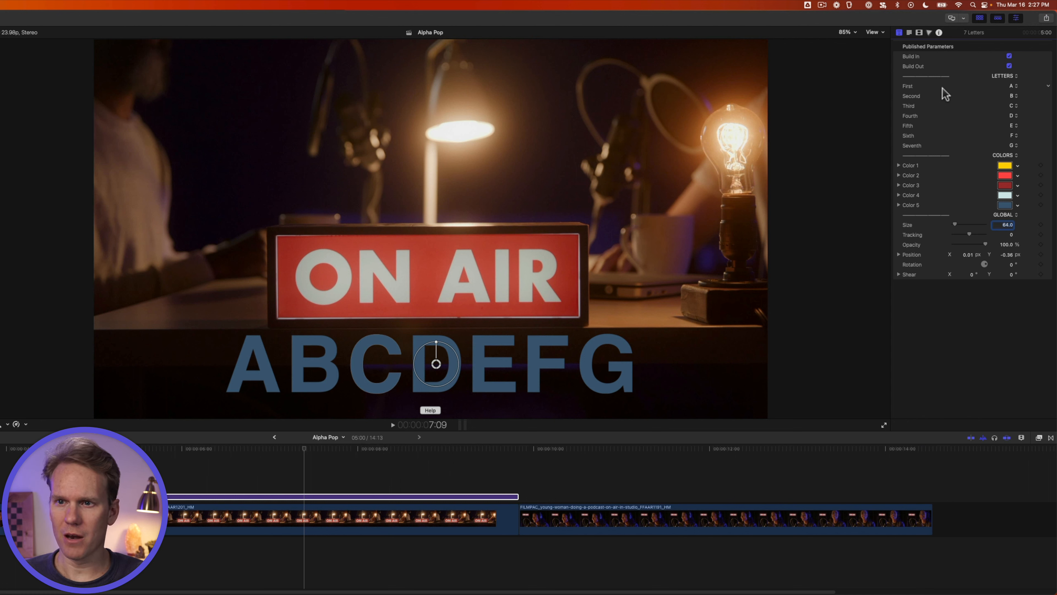
Set the seven letters to spell RAISINS and select its Color 1 swatch
left_click(1011, 85)
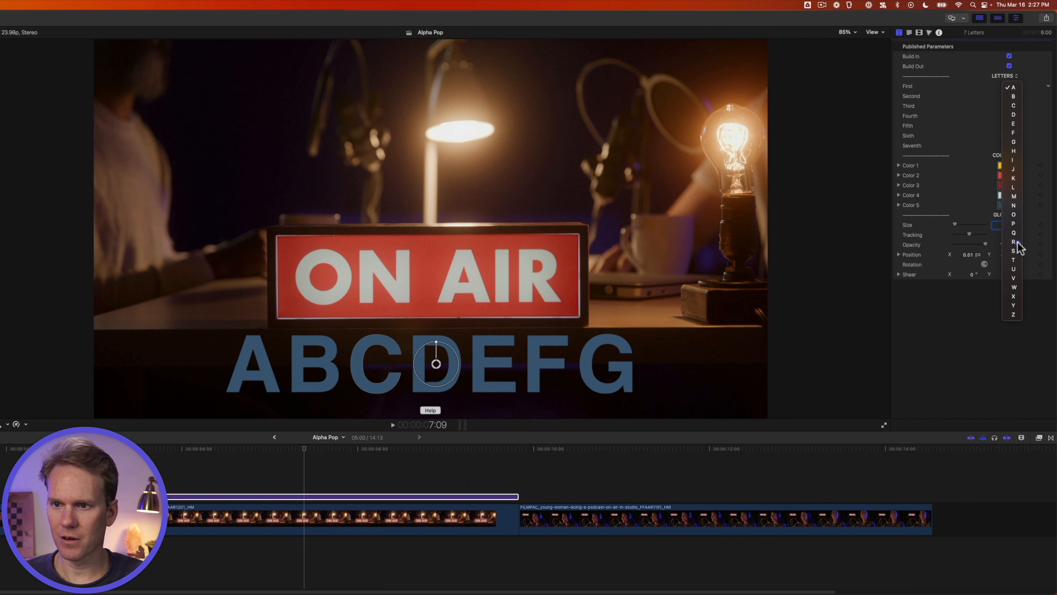
left_click(1013, 129)
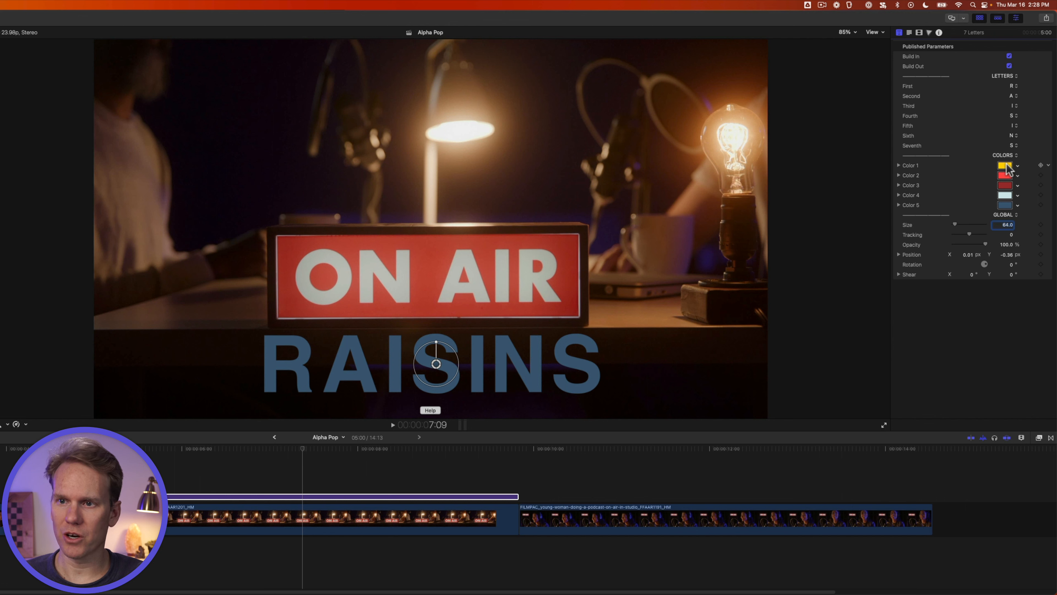
left_click(1005, 166)
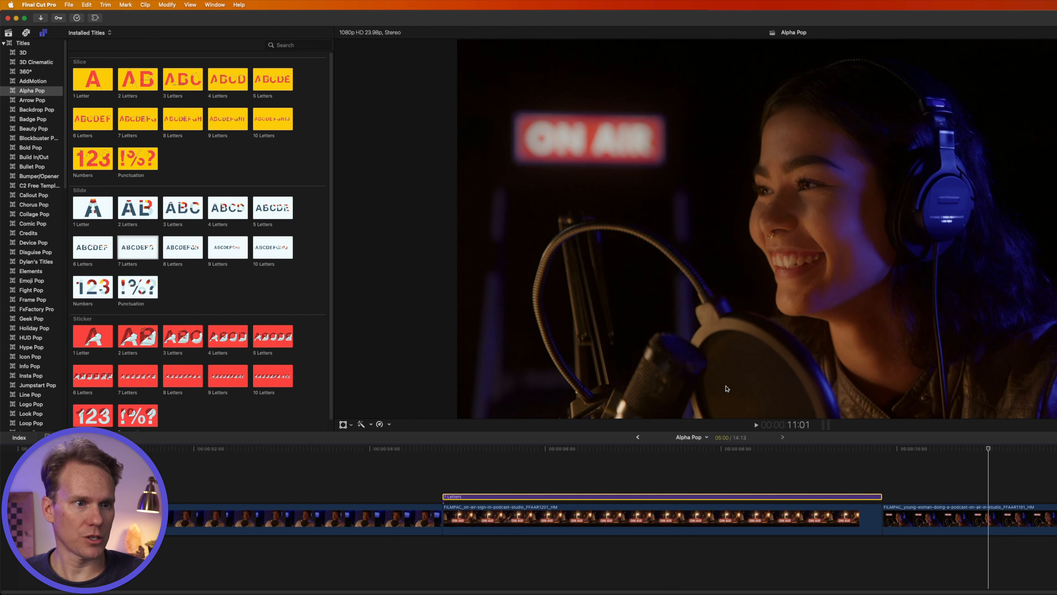
mouse_move(732, 389)
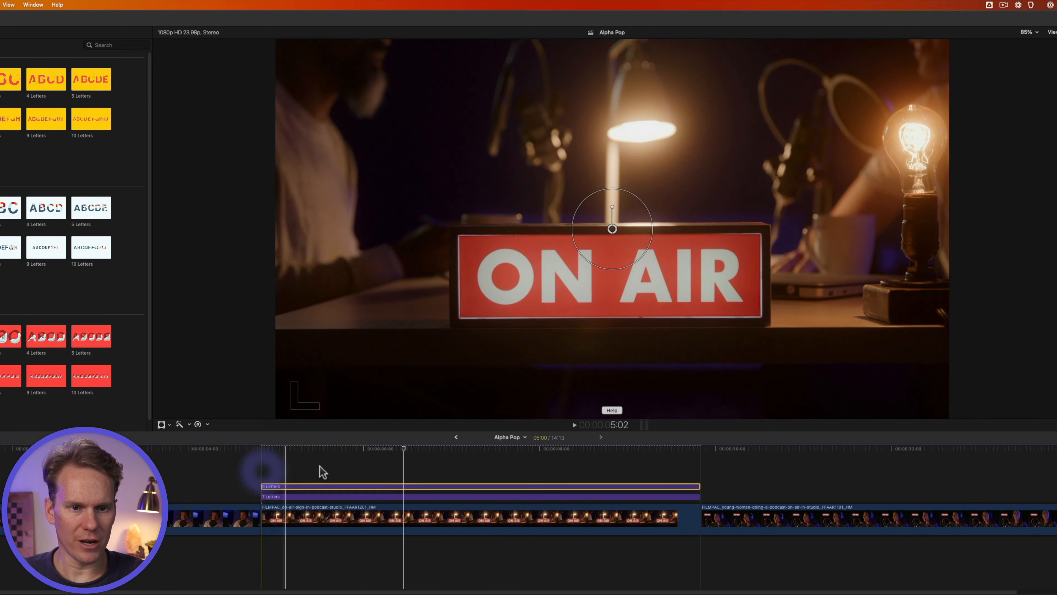
Drop the six red letters down onto the RAISINS line and select their title clip
left_click_drag(402, 448, 420, 448)
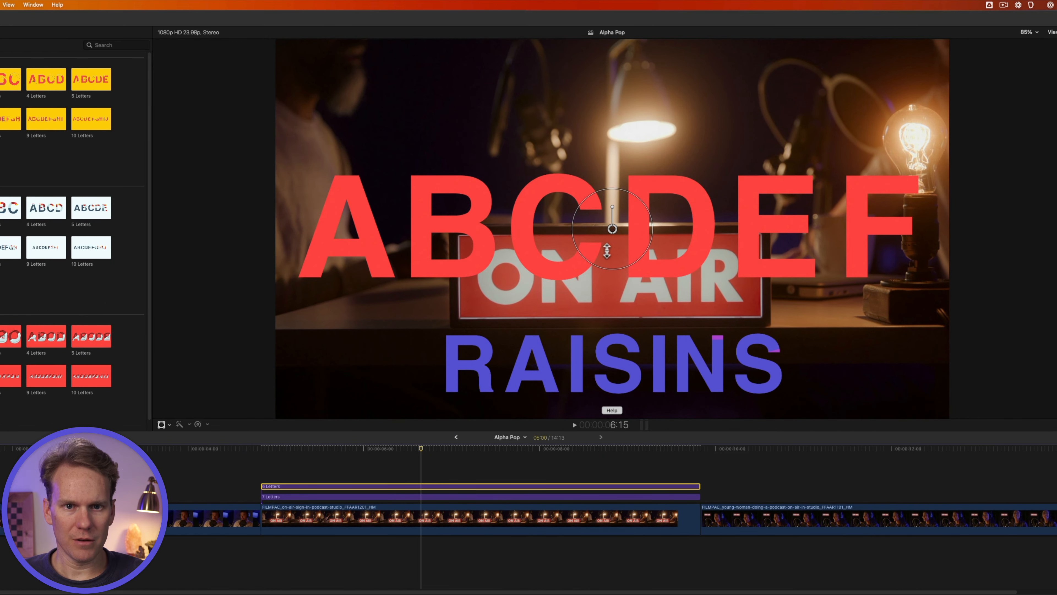
left_click_drag(610, 229, 576, 321)
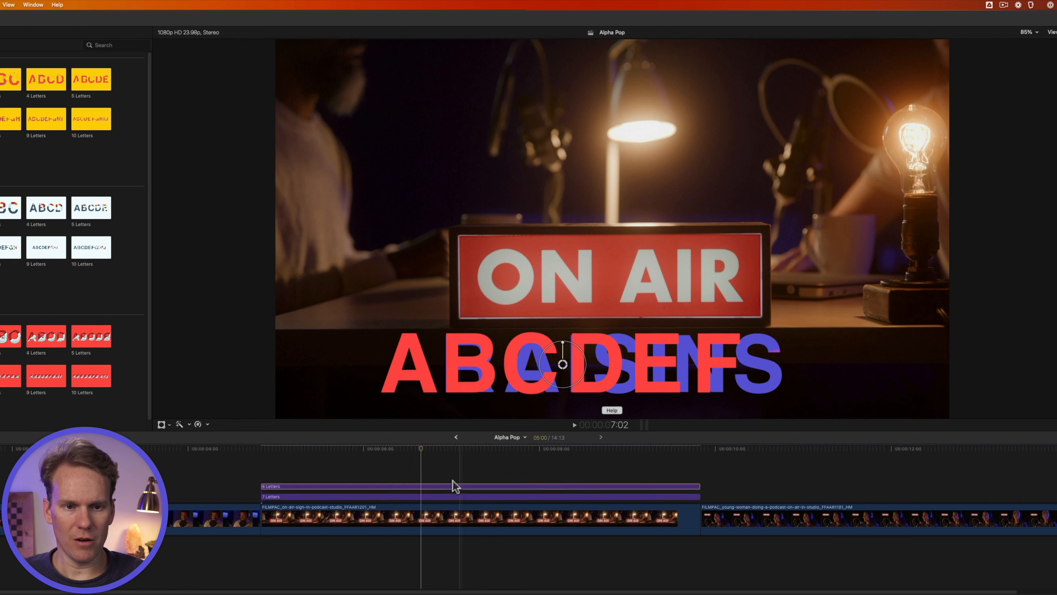
left_click(472, 487)
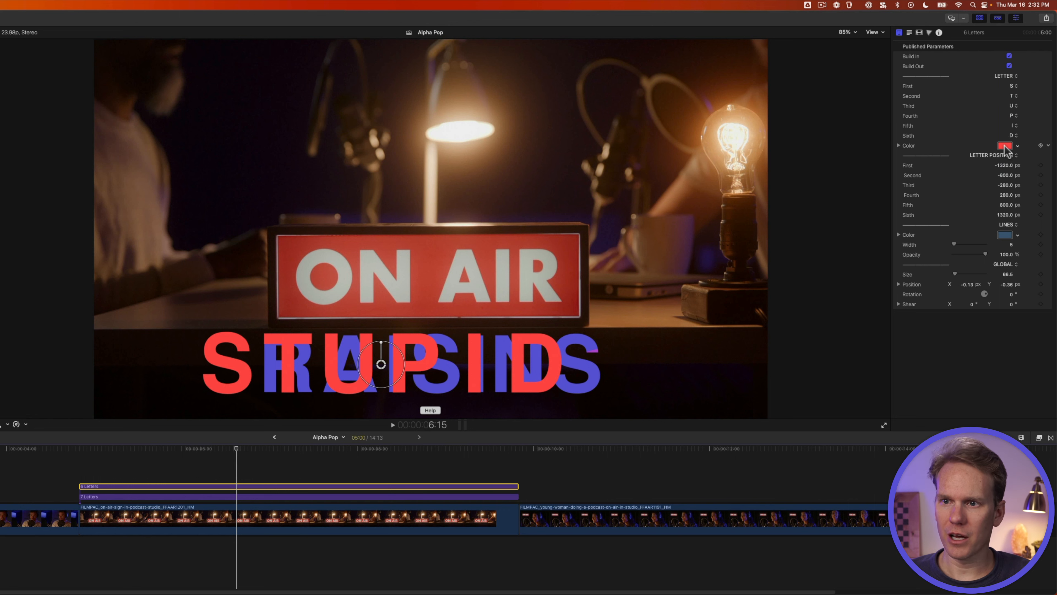
Change the STUPID letters and their outlines to purple to match RAISINS
left_click(1004, 145)
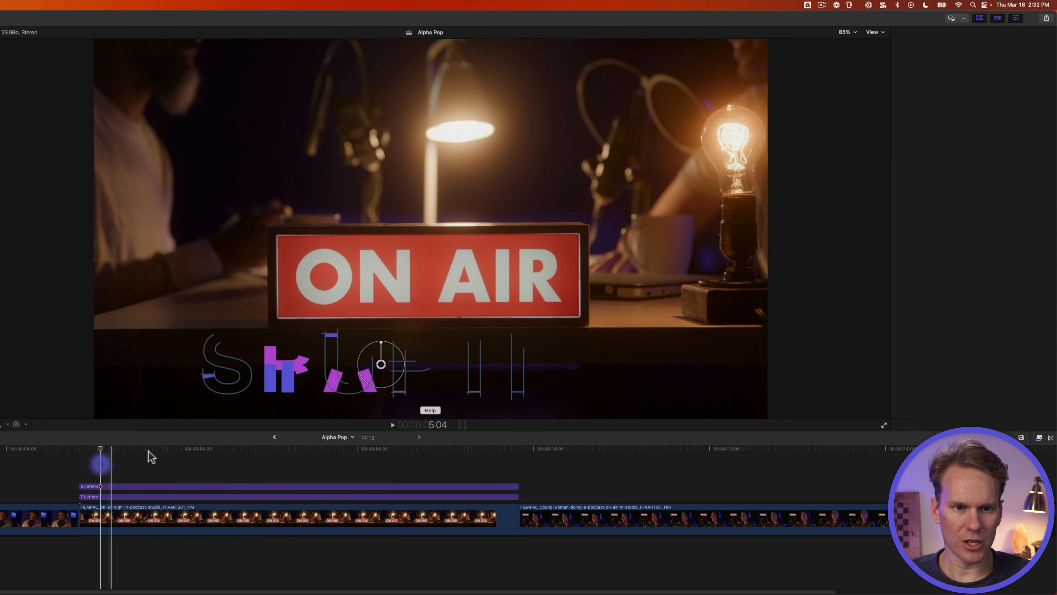
left_click(1005, 234)
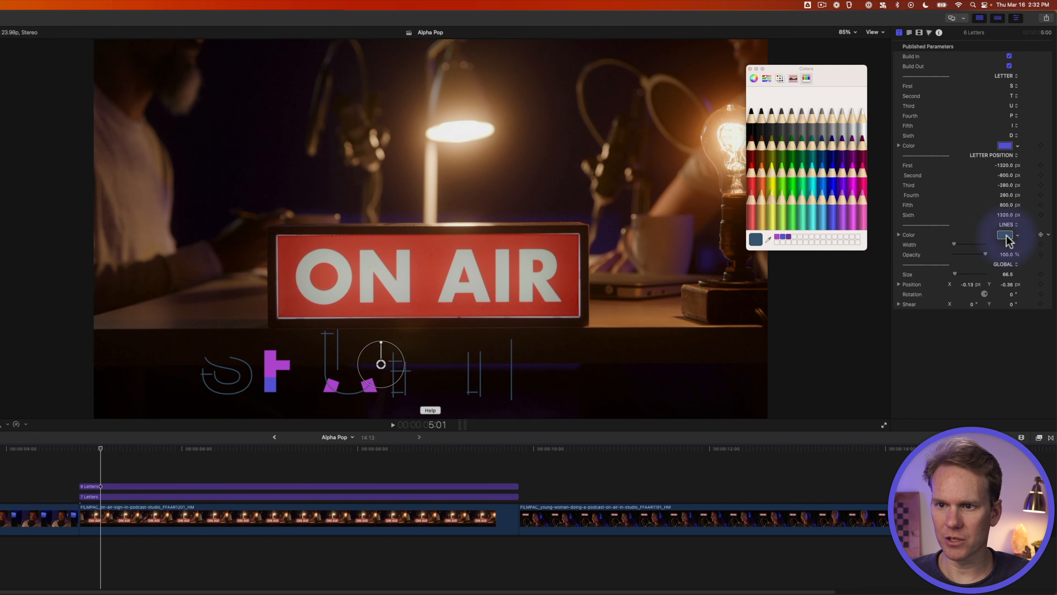
left_click(751, 113)
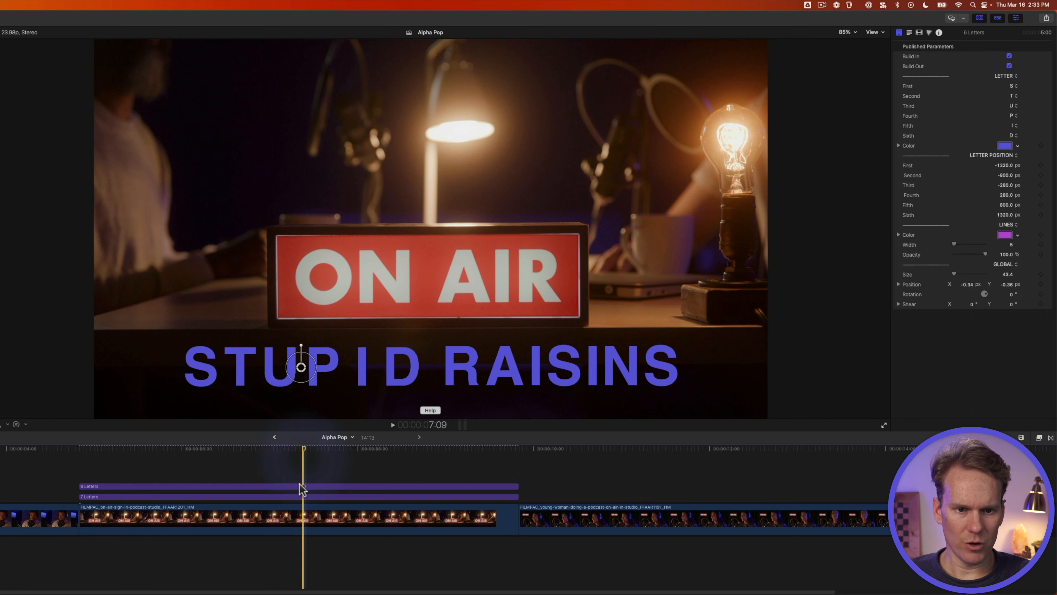
Adjust the fifth letter's position so the line reads STUPID RAISINS without a gap
left_click(297, 486)
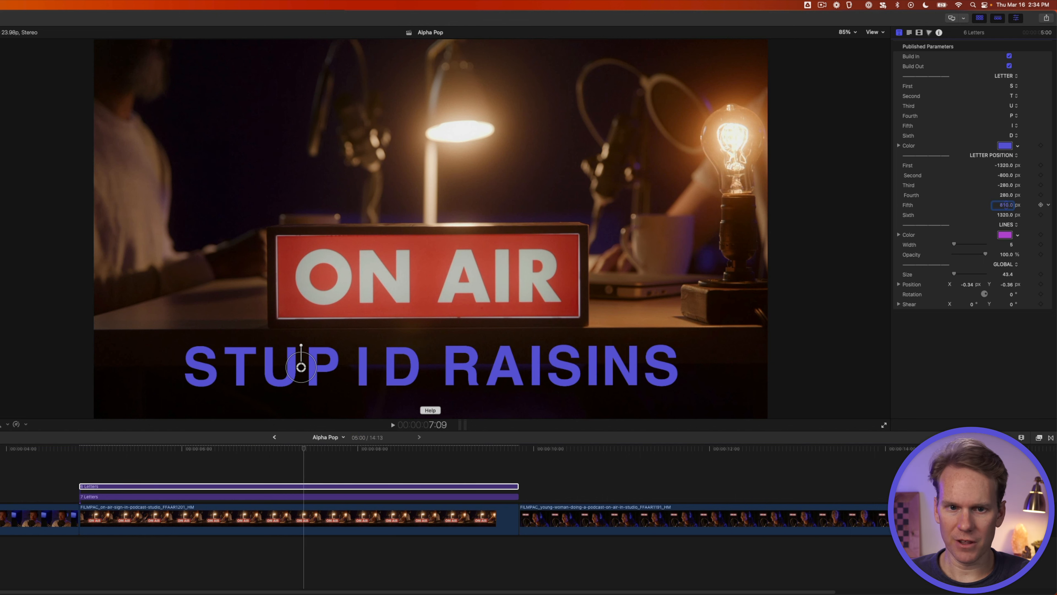
left_click_drag(1004, 205, 985, 205)
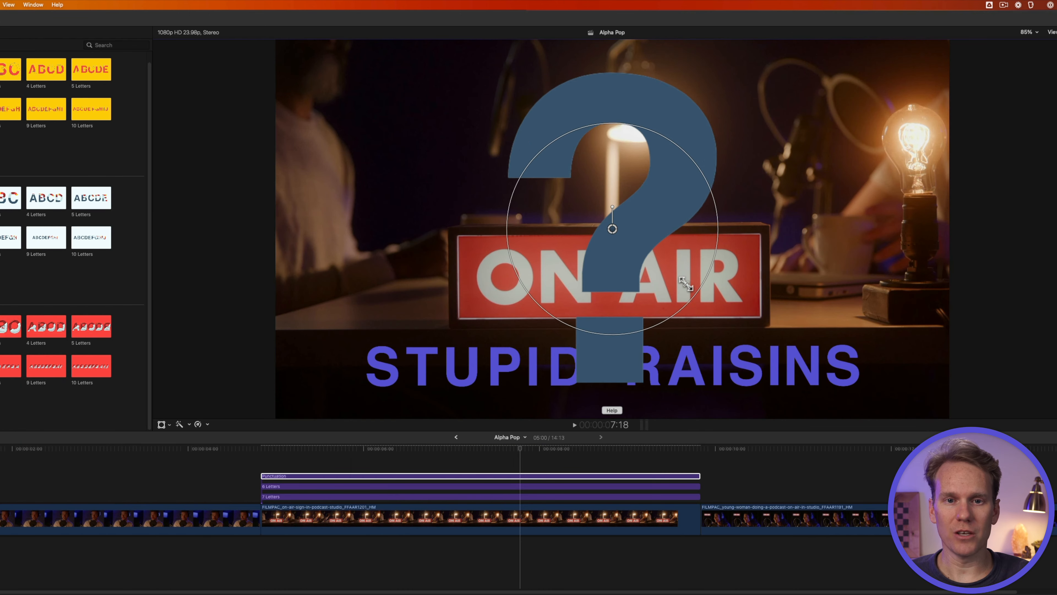
Shrink the punctuation title beside RAISINS and swap its question mark for an exclamation mark
left_click_drag(612, 228, 893, 344)
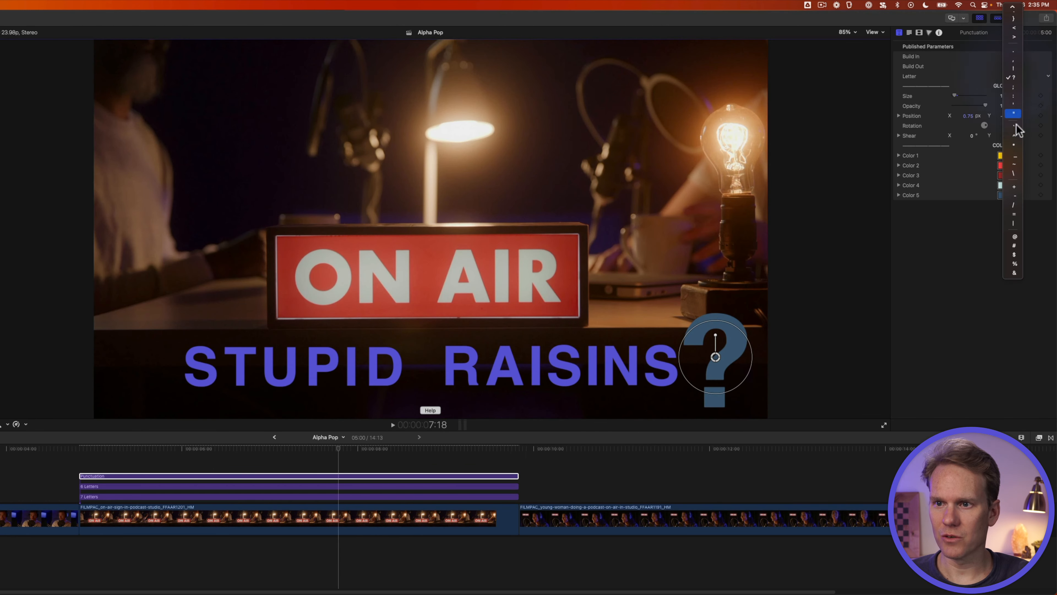
left_click(1014, 127)
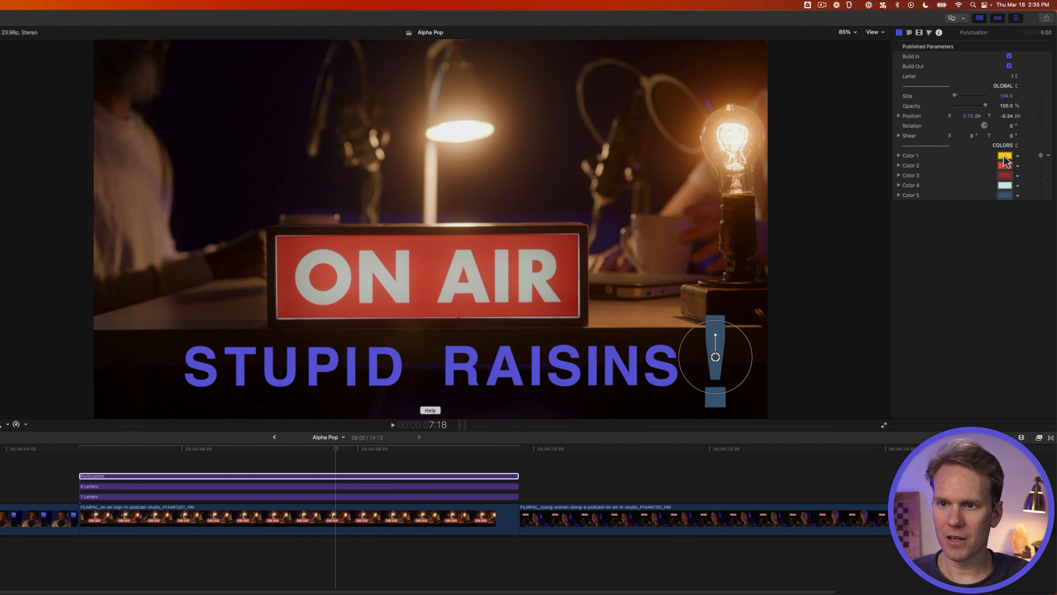